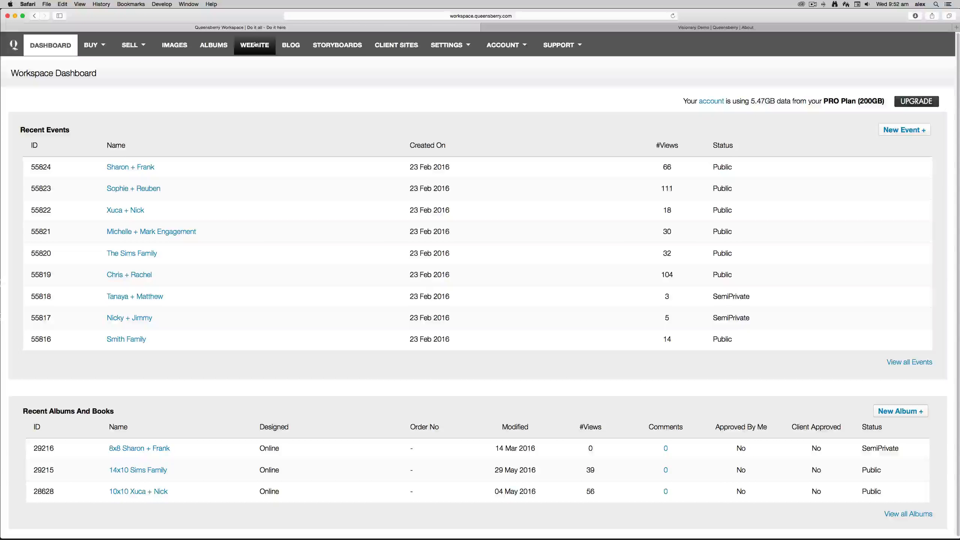
# Step: Go to Manage Website Pages via the WEBSITE item in the top navigation
pyautogui.click(255, 45)
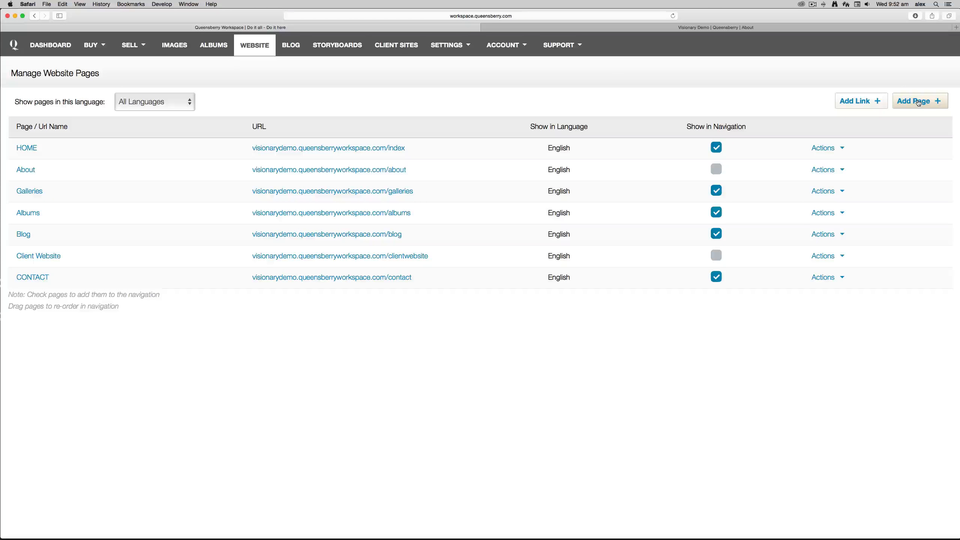
pyautogui.moveTo(155, 177)
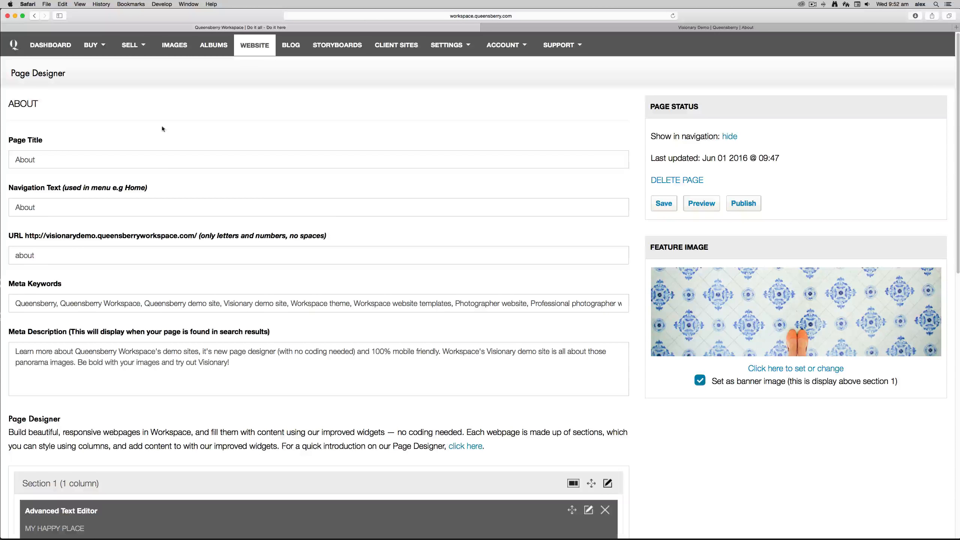
pyautogui.moveTo(47, 143)
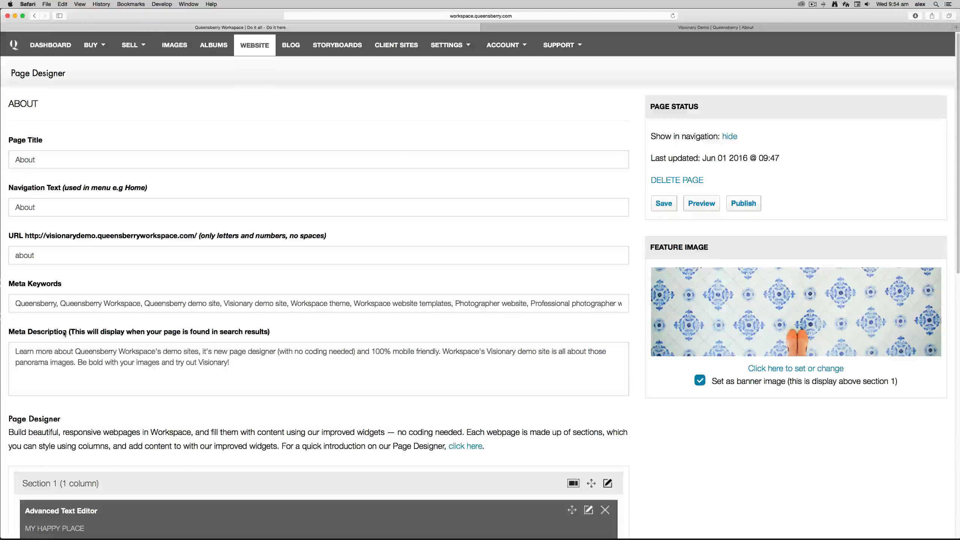
pyautogui.moveTo(690, 280)
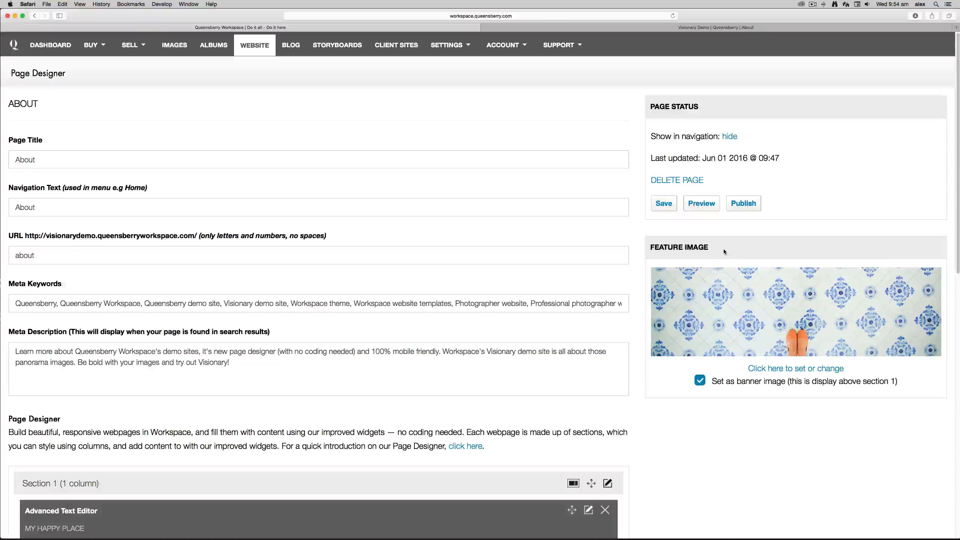
pyautogui.moveTo(401, 276)
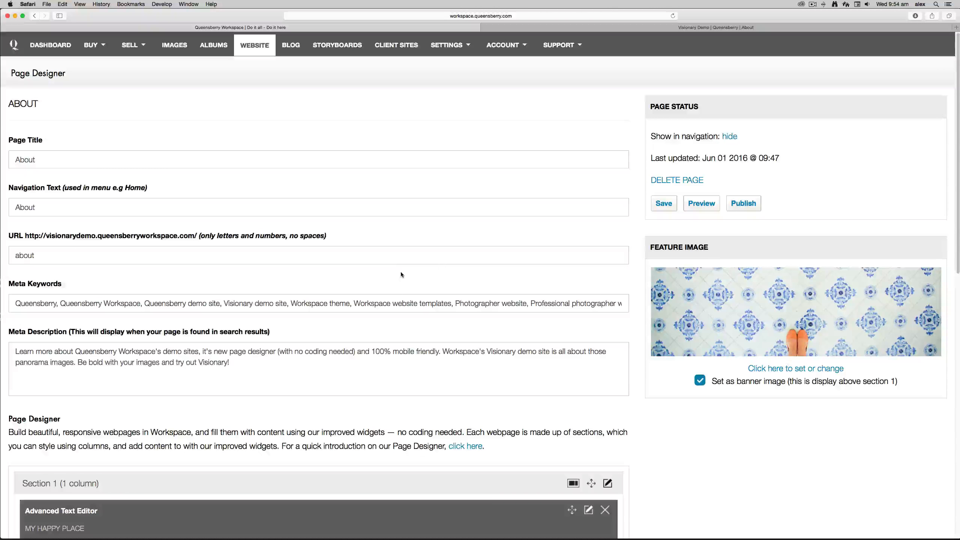
pyautogui.moveTo(562, 291)
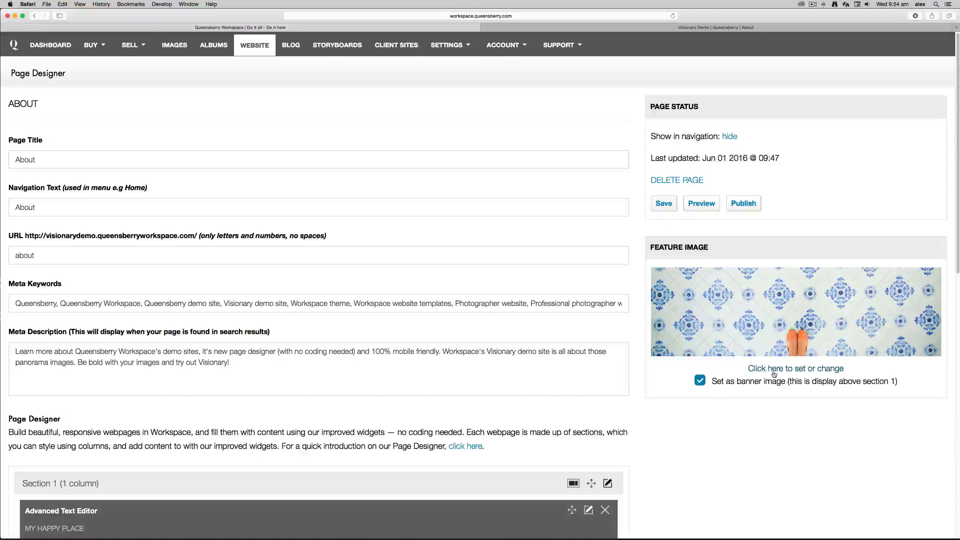
# Step: Browse the feature image chooser's Upload Image, Event Images and Media Library sources
pyautogui.click(795, 368)
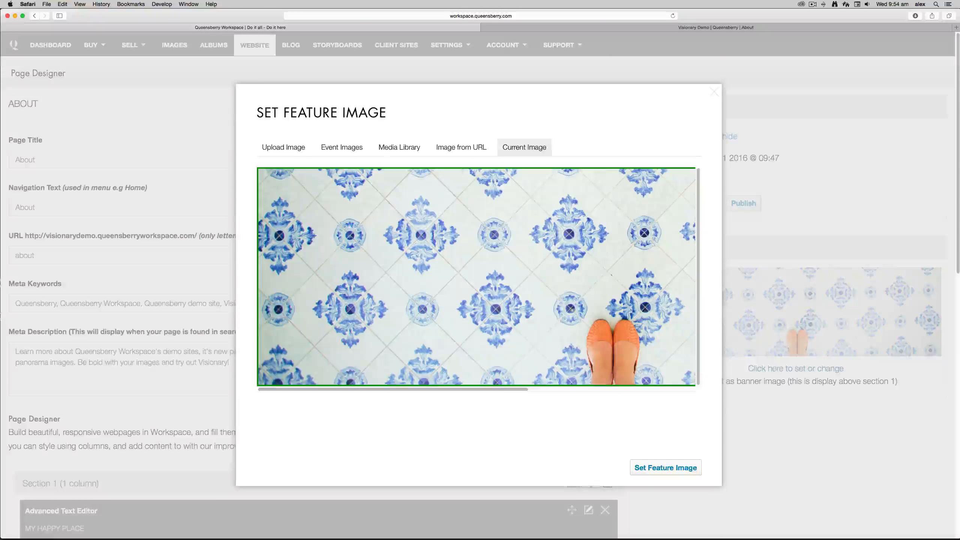
pyautogui.click(283, 147)
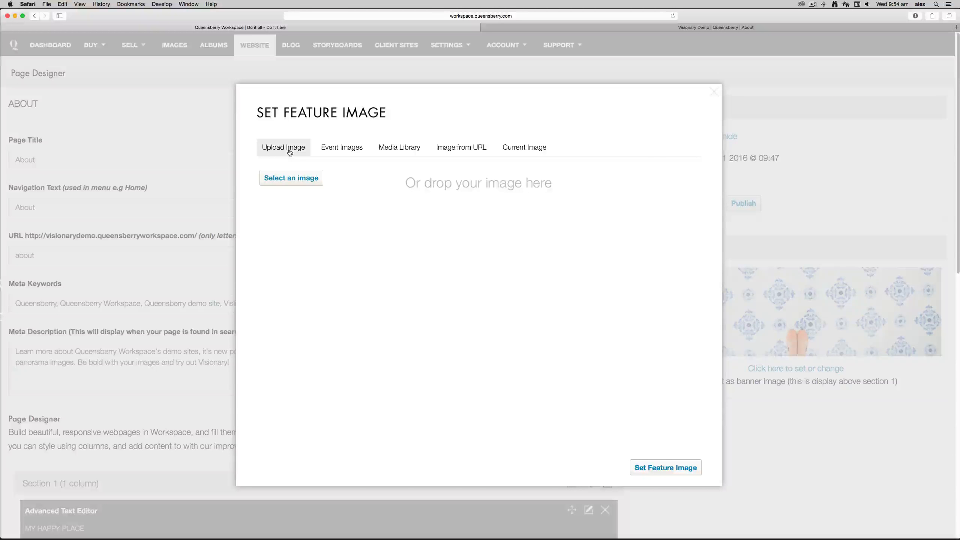
pyautogui.click(341, 147)
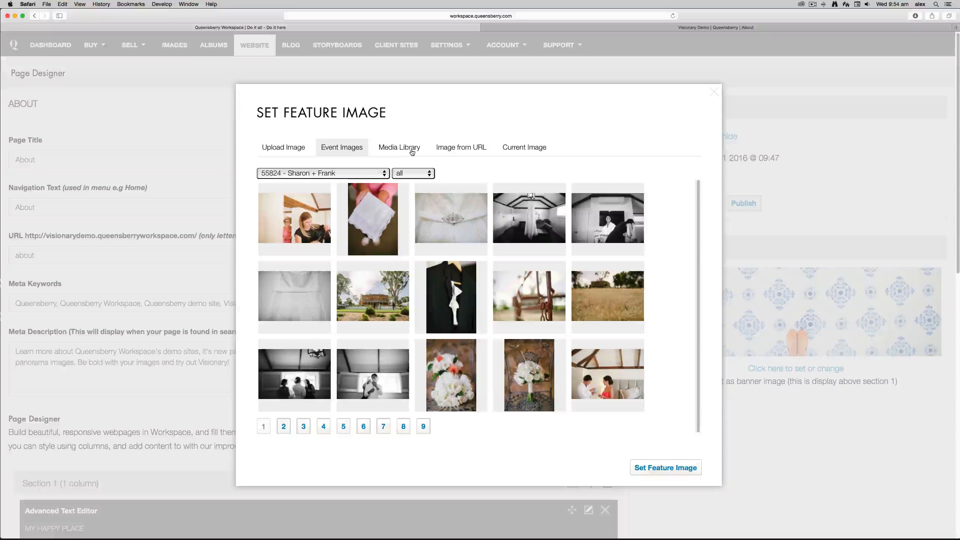
pyautogui.click(398, 147)
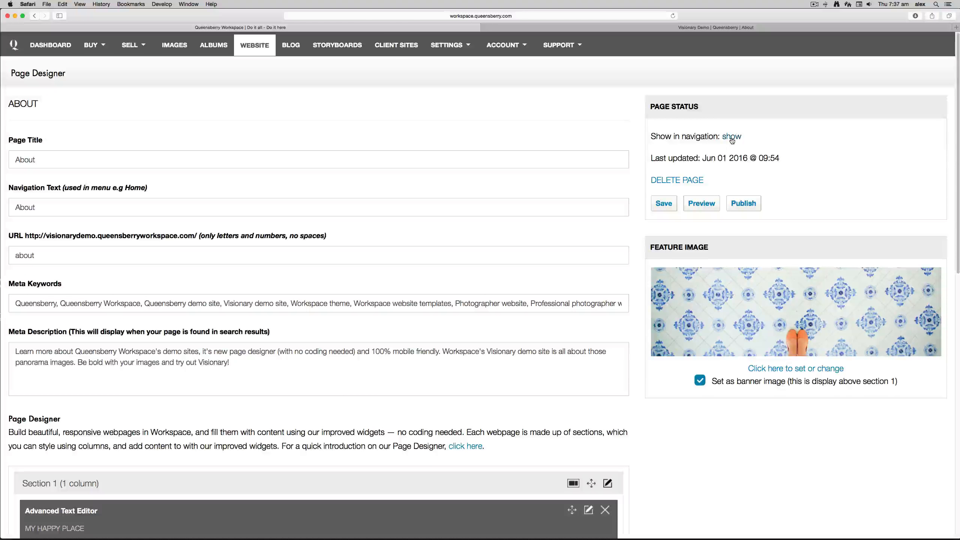
# Step: Set the About page to hide in navigation and publish it
pyautogui.click(731, 136)
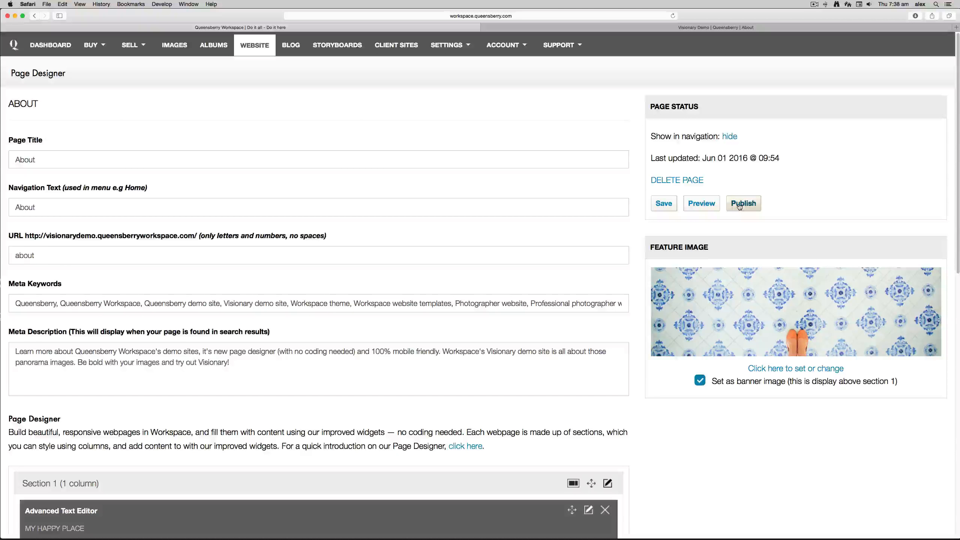
pyautogui.click(743, 203)
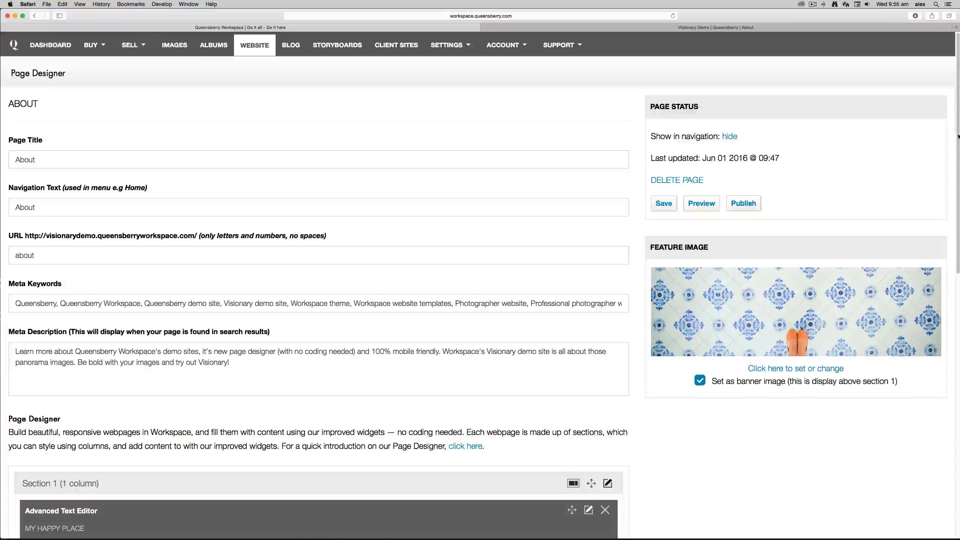
# Step: Scroll the Page Designer down to the Previous Revisions table
pyautogui.scroll(-3)
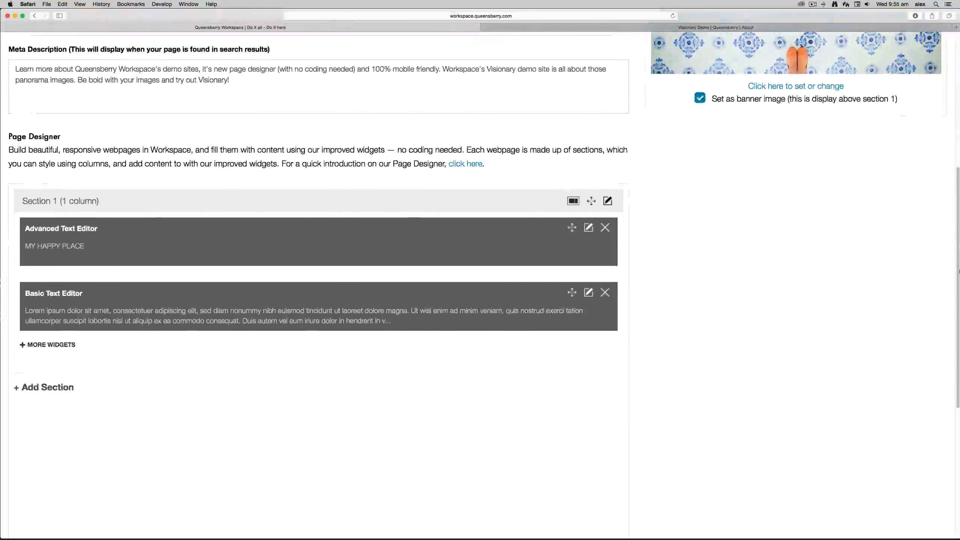
pyautogui.scroll(-3)
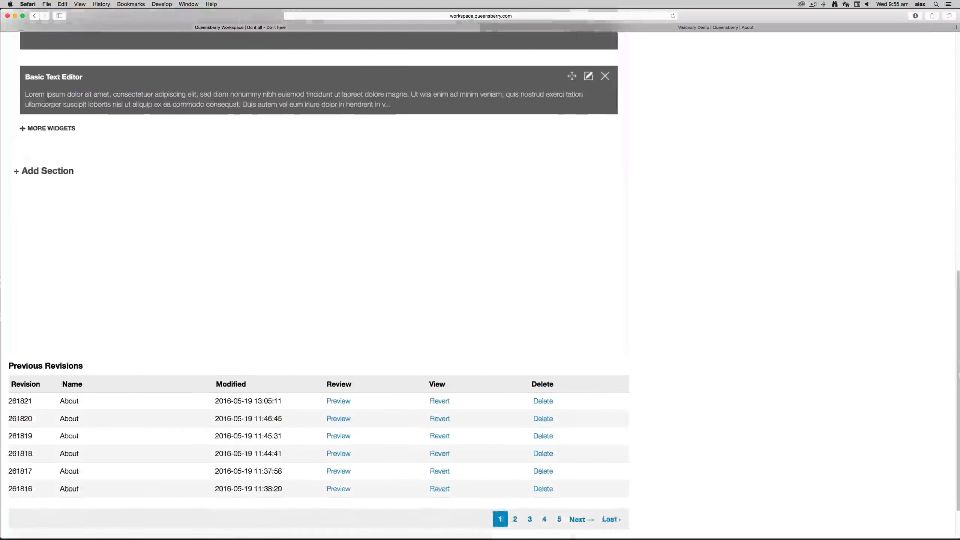
pyautogui.scroll(-3)
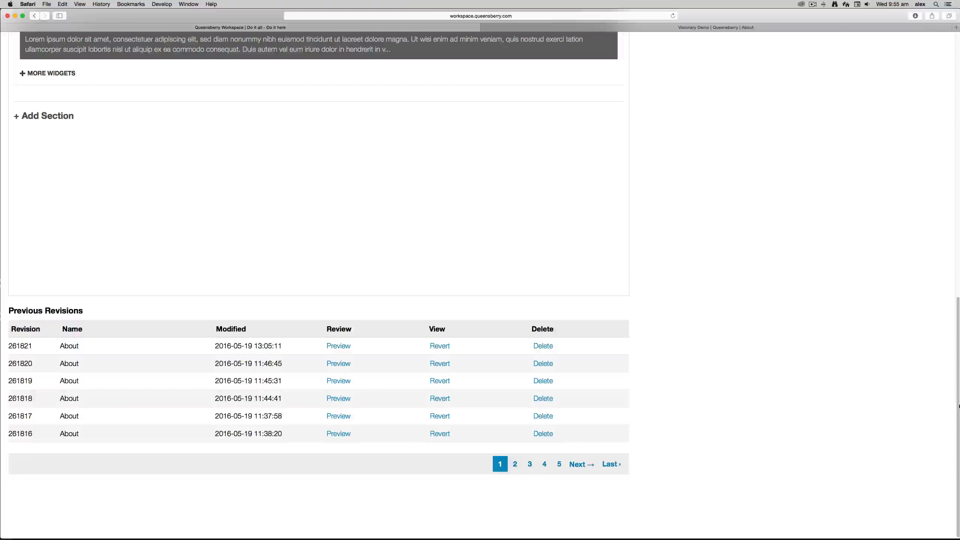